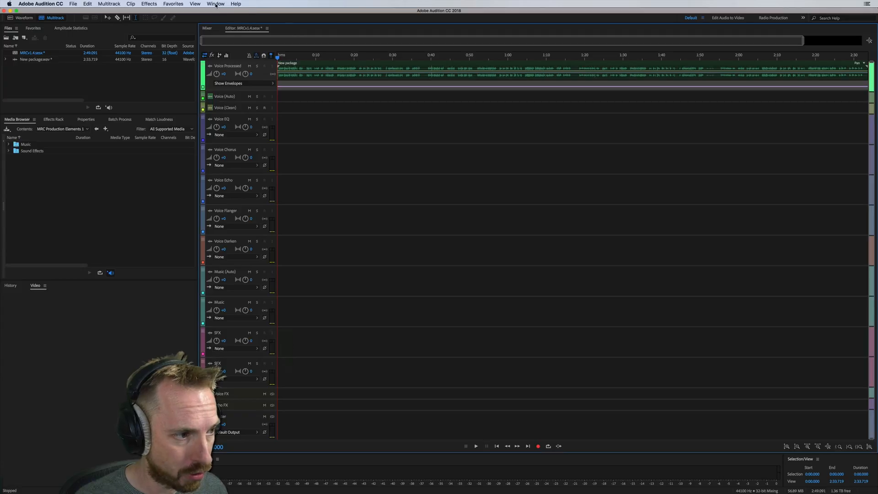
Open the Tracks panel and hide the Music (Auto), Music and SFX tracks
left_click(215, 3)
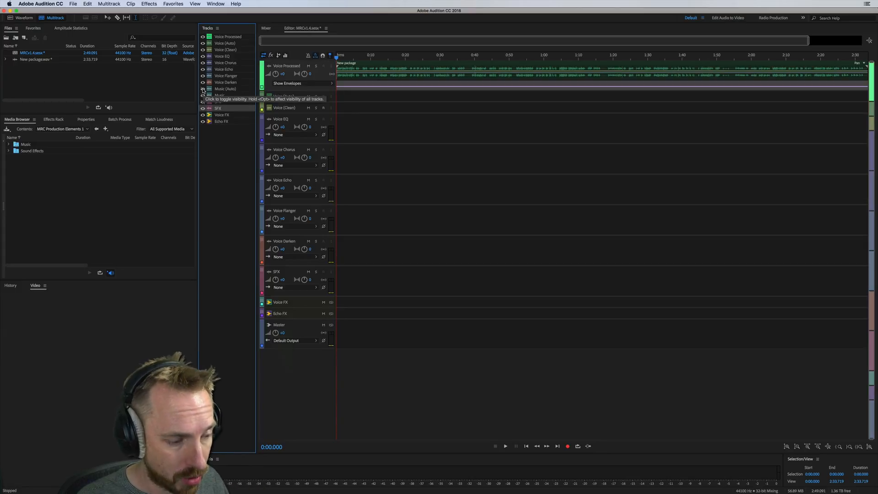
Use the track visibility options to show Music (Auto), Music and SFX again
left_click(218, 28)
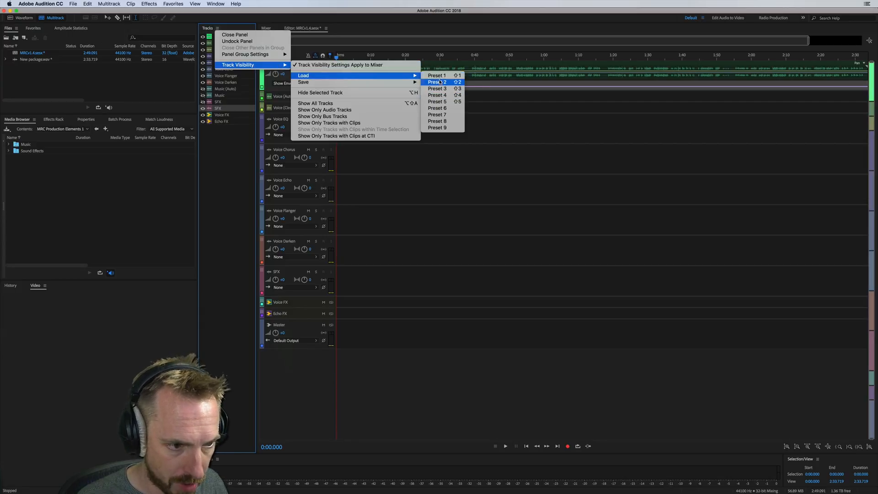
mouse_move(304, 82)
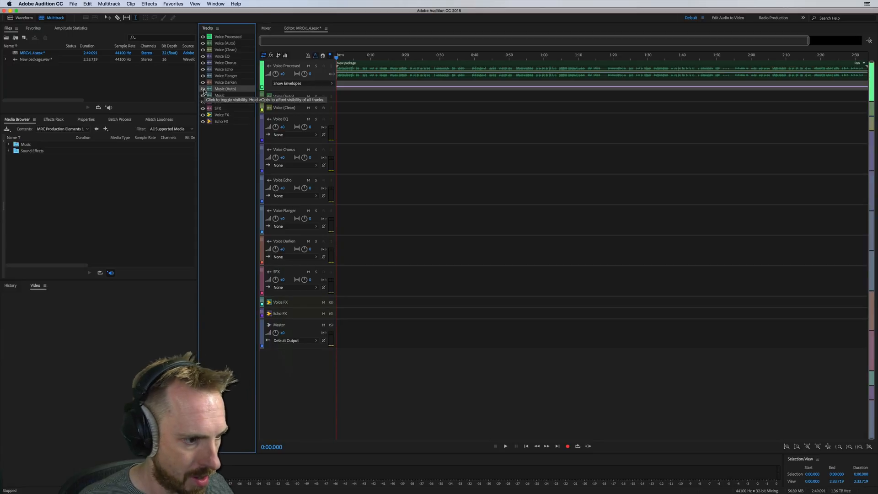
left_click(203, 95)
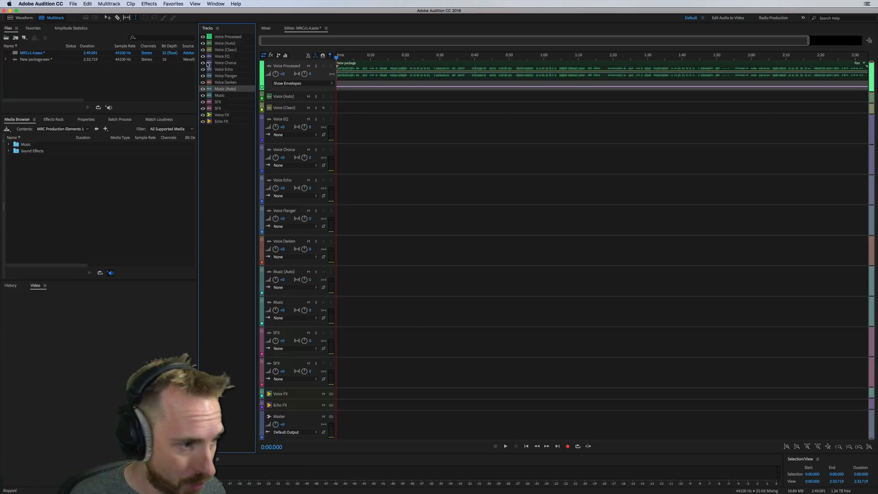
Close the Tracks panel so the editor shows every session track
left_click(217, 28)
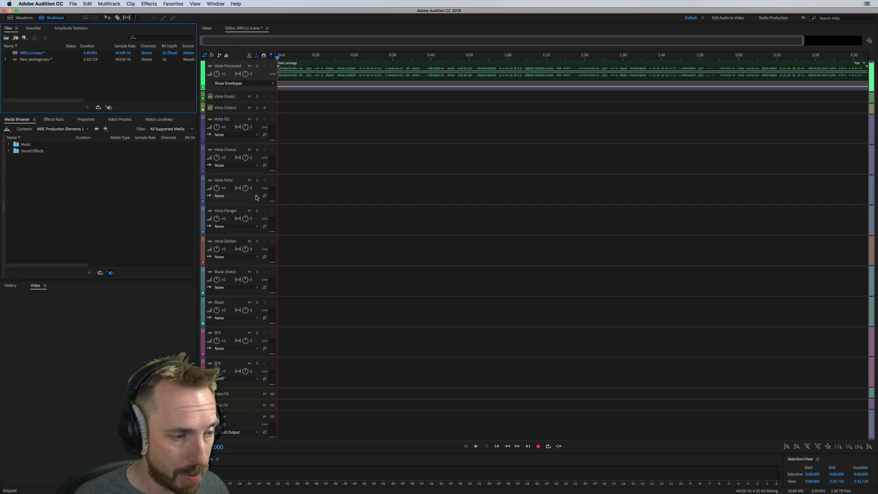
mouse_move(258, 197)
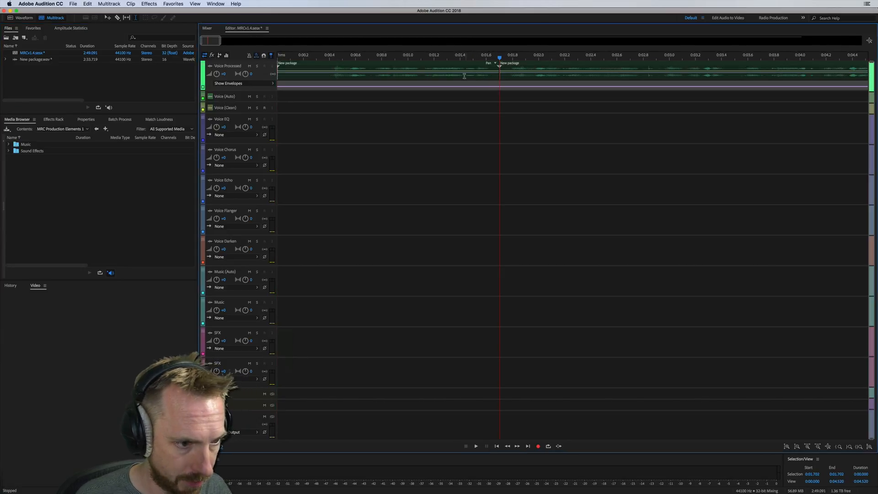
Razor the opening voice recording into three clips and drag them onto Voice (Auto)
left_click_drag(386, 73, 387, 107)
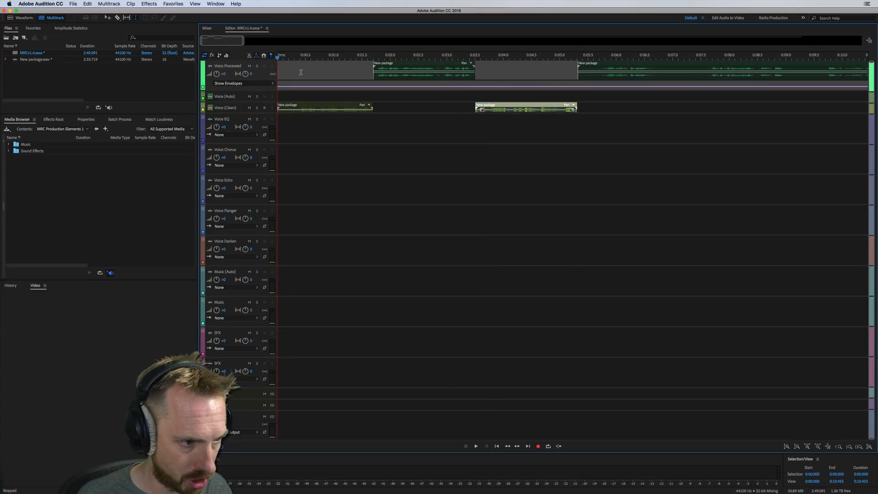
left_click(475, 445)
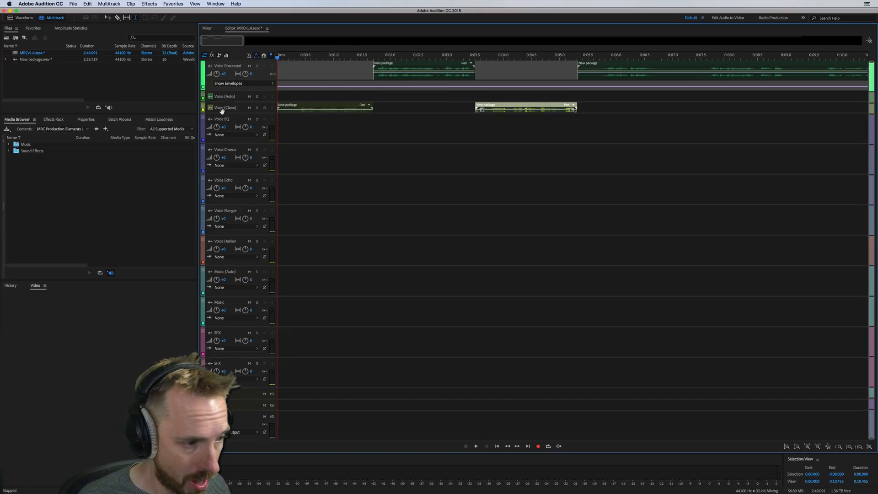
mouse_move(292, 111)
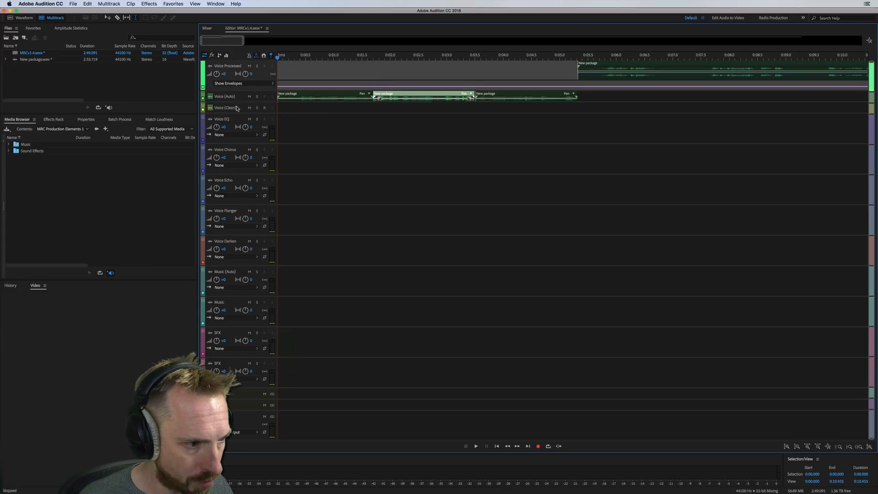
Add the 120 BPM Funky Clap bed from Music > Pop to Music (Auto) at 0:00
left_click(475, 446)
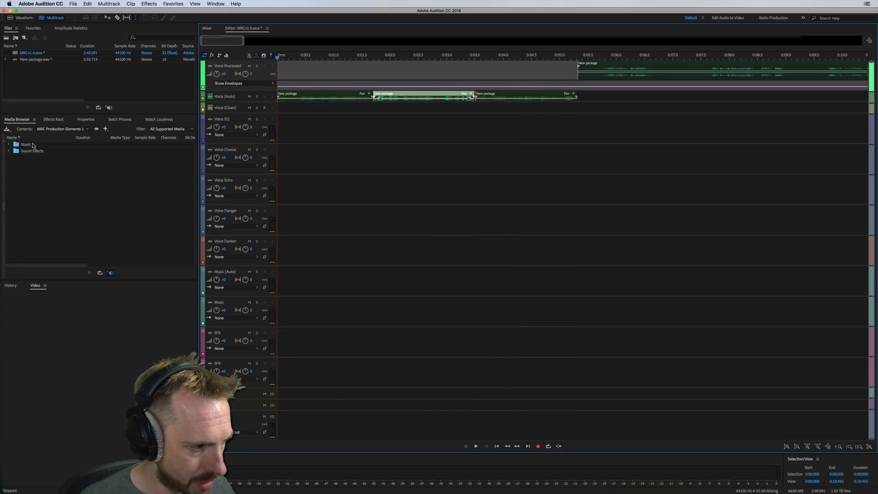
double_click(27, 144)
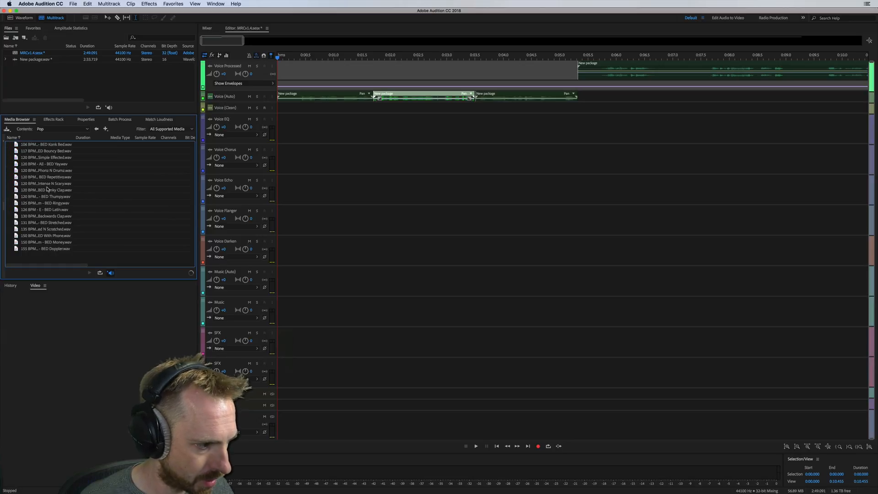
left_click(47, 190)
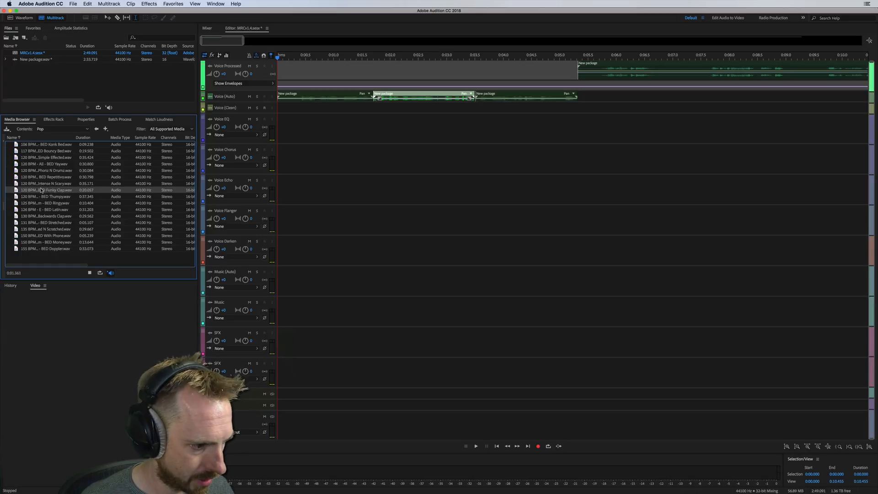
double_click(46, 190)
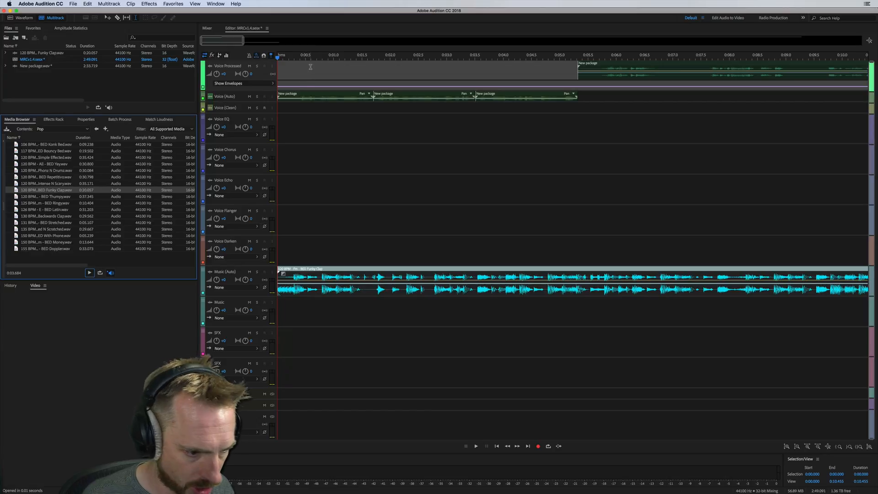
left_click(476, 446)
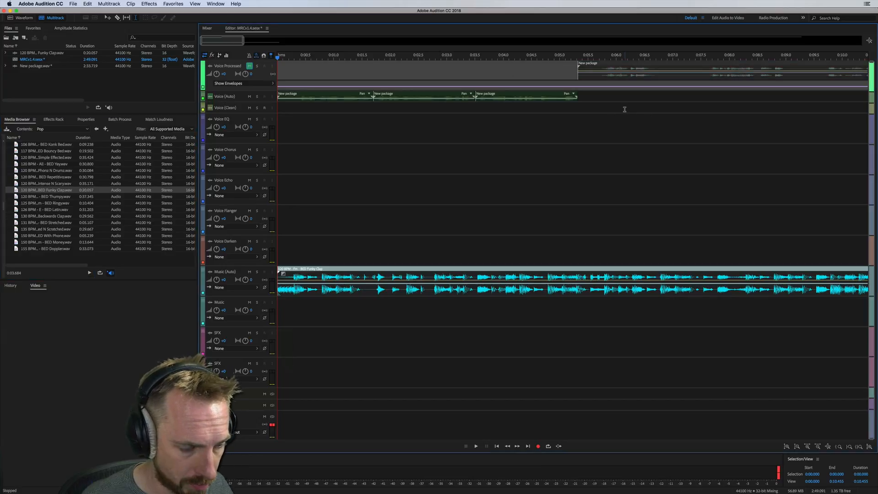
Split the Voice Processed clip into phrases and drag one onto another track
left_click(476, 446)
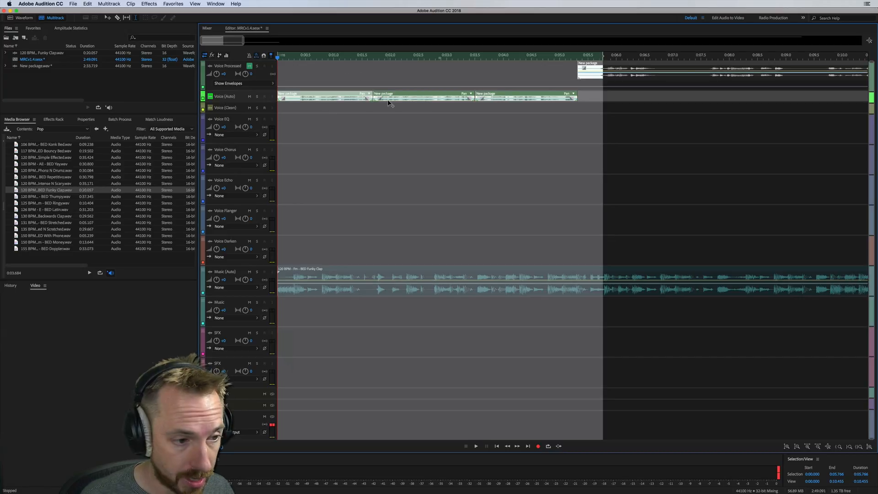
mouse_move(608, 92)
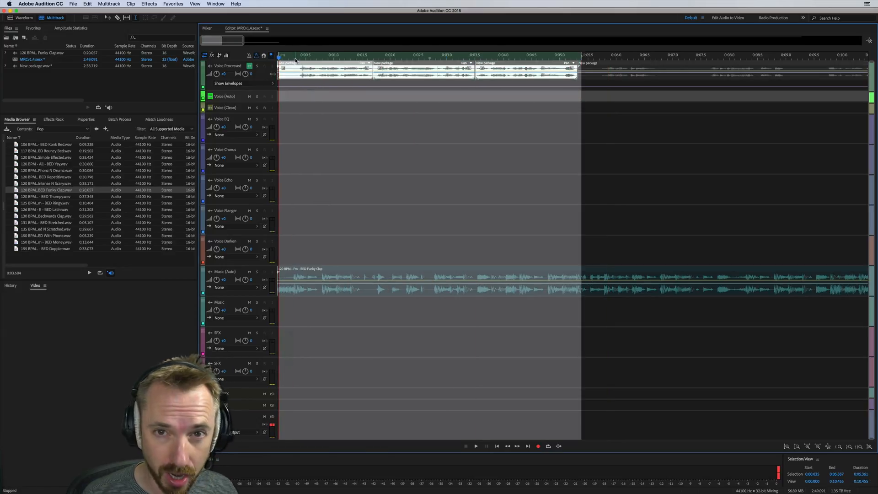
left_click(475, 446)
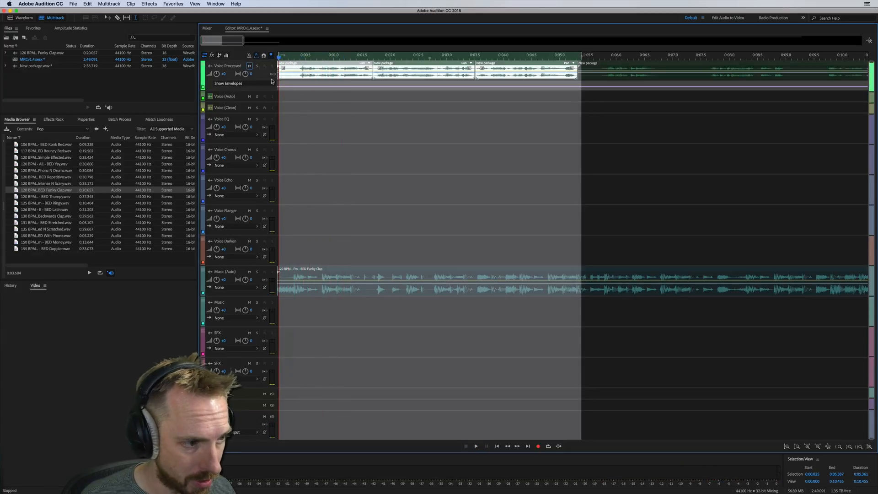
left_click(475, 446)
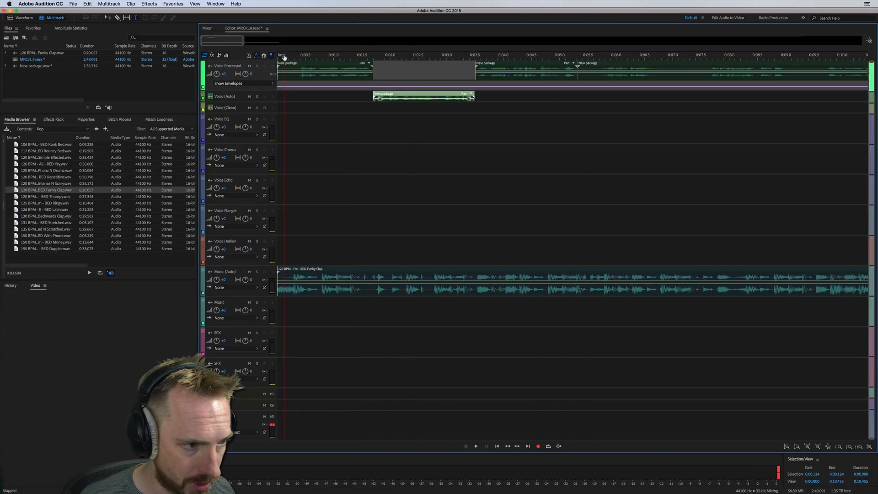
left_click(476, 446)
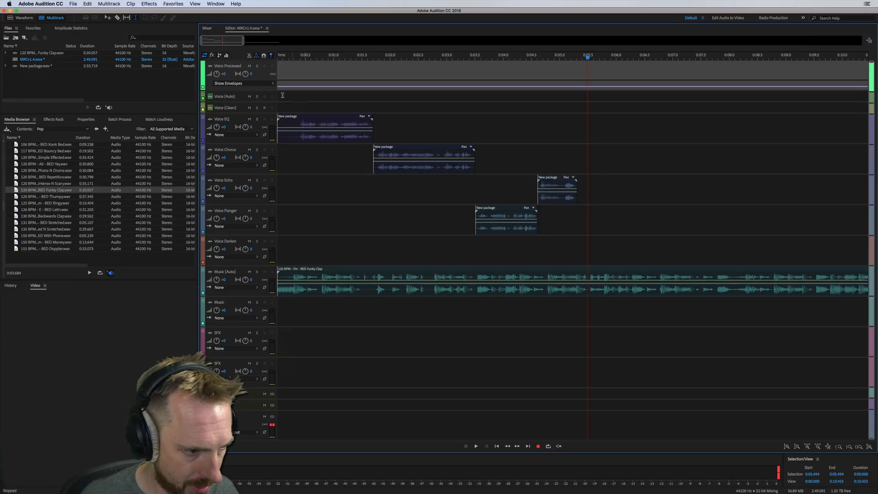
Open the Media Browser location list showing folders like MRC Production Elements
left_click(63, 129)
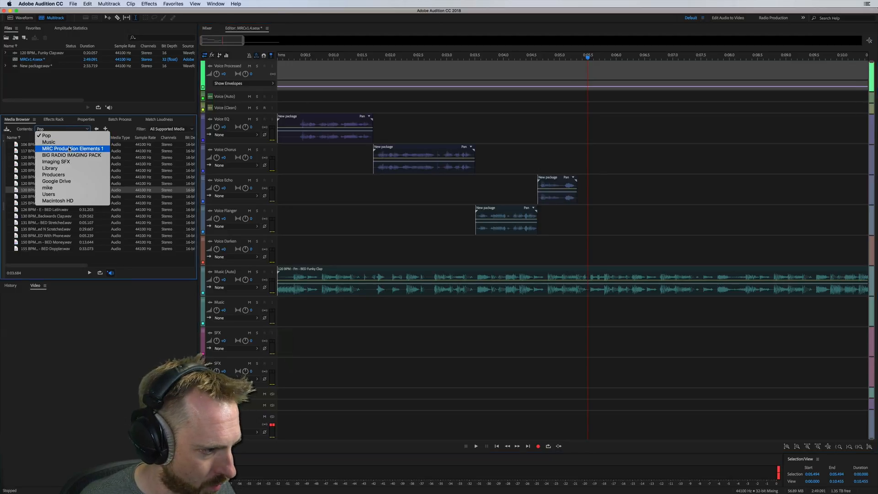
Add SFX Phrase N Boom to the SFX track, trim the music bed, solo Voice Echo
left_click(48, 141)
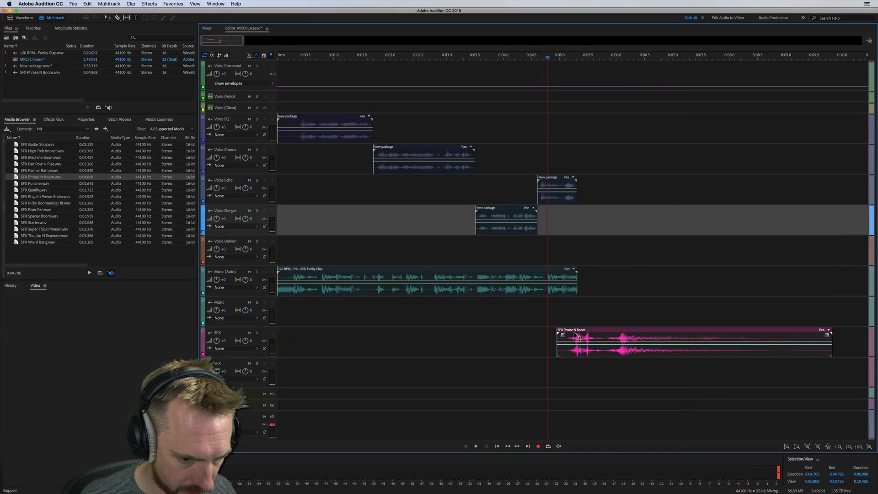
left_click(476, 446)
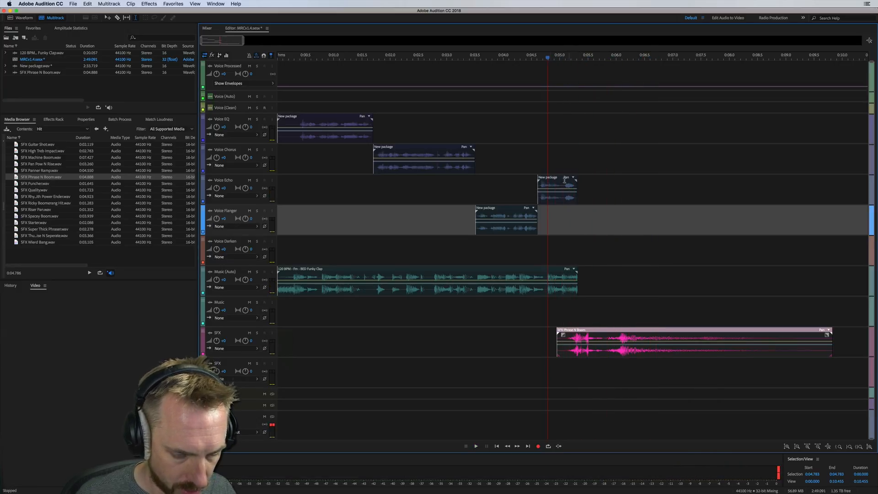
left_click(476, 445)
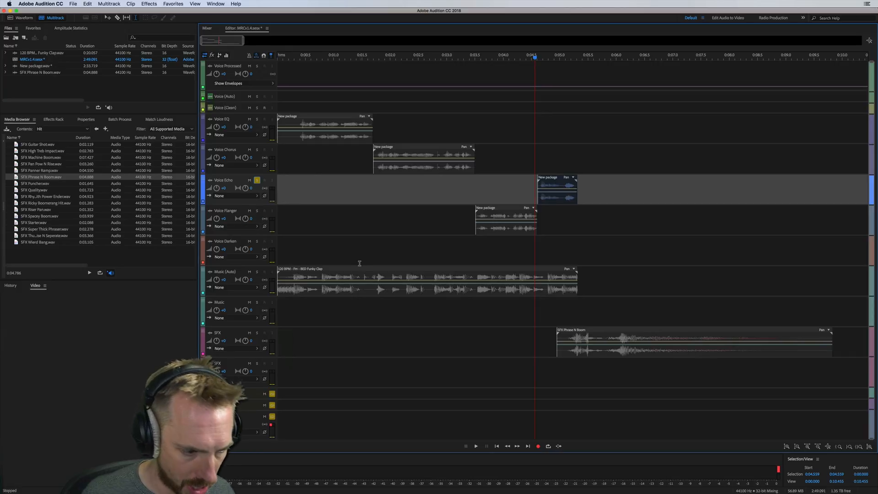
left_click(256, 180)
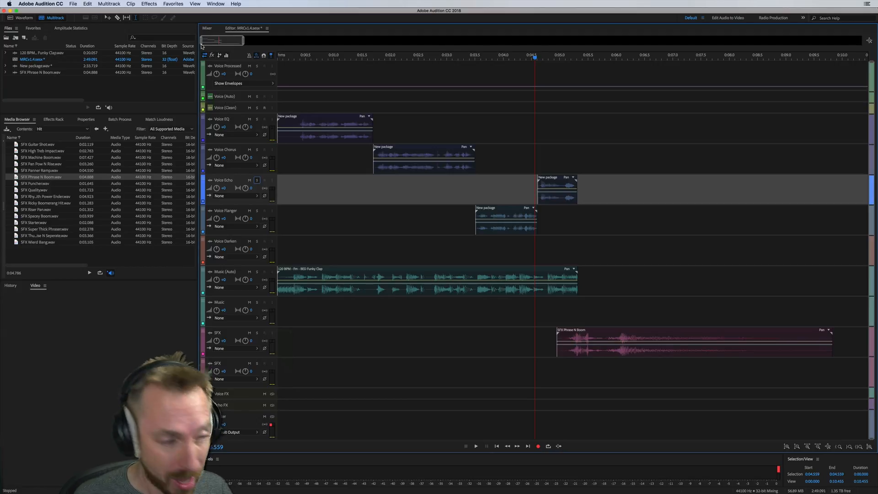
left_click(216, 3)
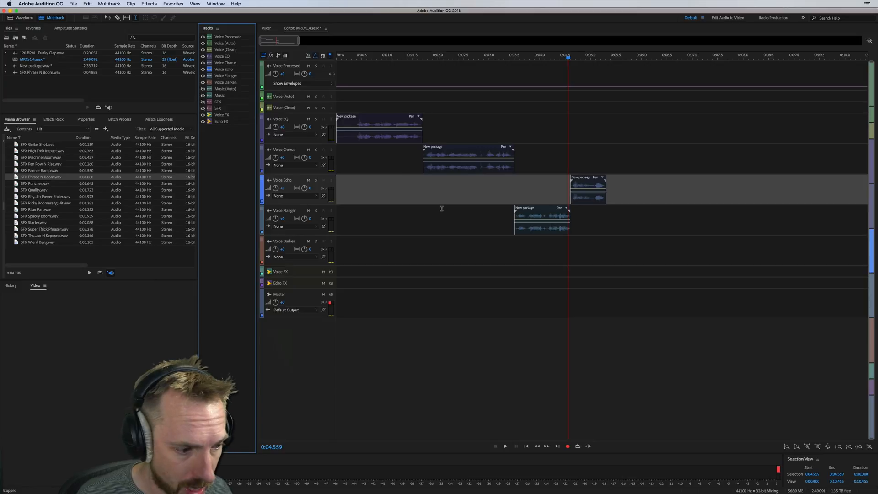
left_click(505, 446)
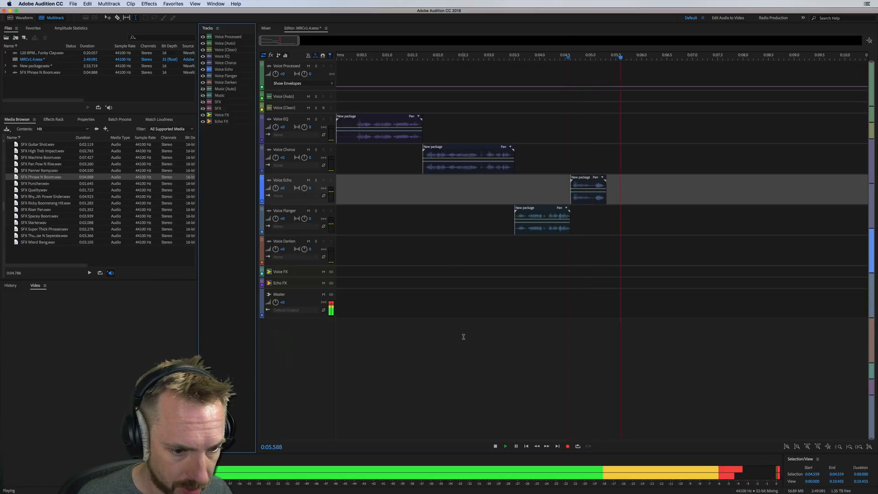
left_click(495, 446)
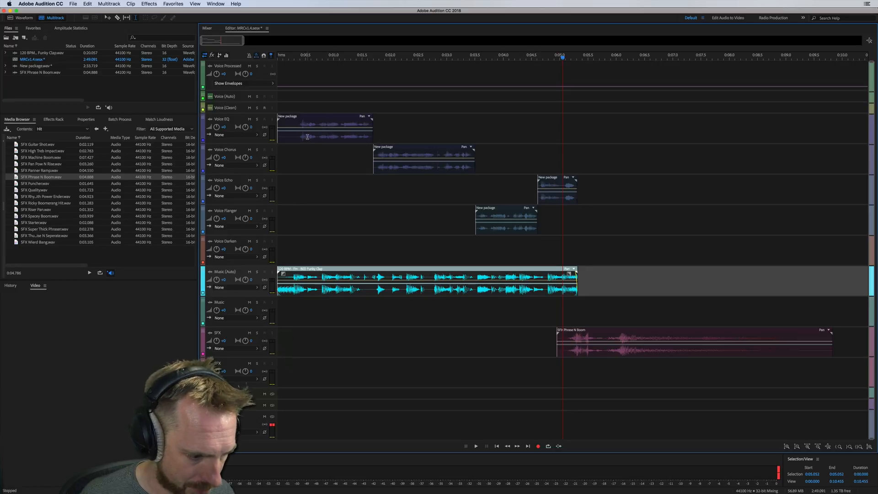
mouse_move(587, 299)
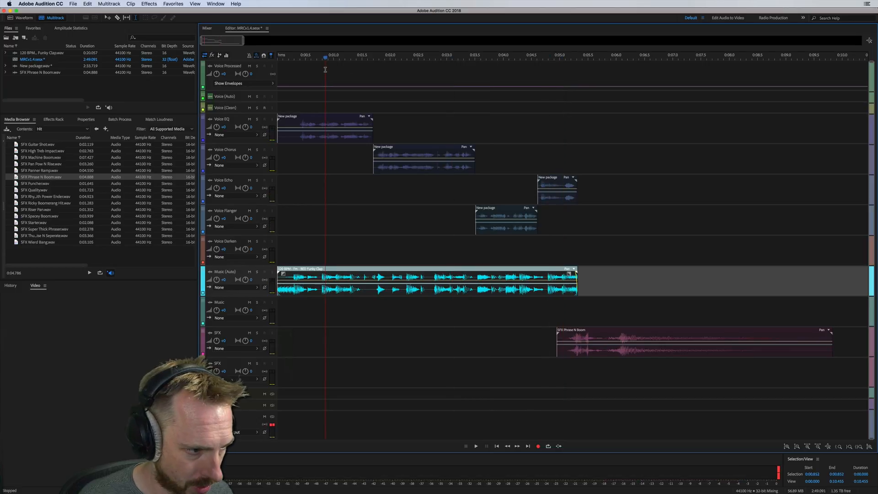
Play and stop the session, then right-drag the echo clip onto Voice Darken
left_click(474, 446)
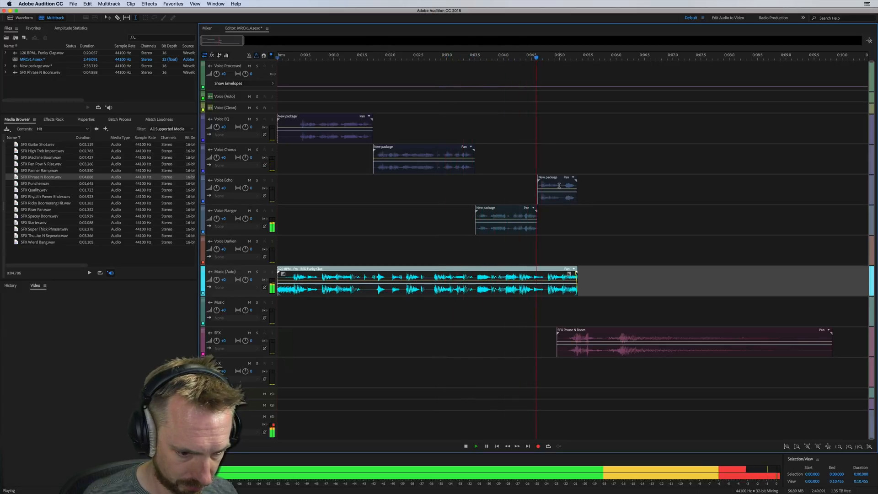
left_click(466, 446)
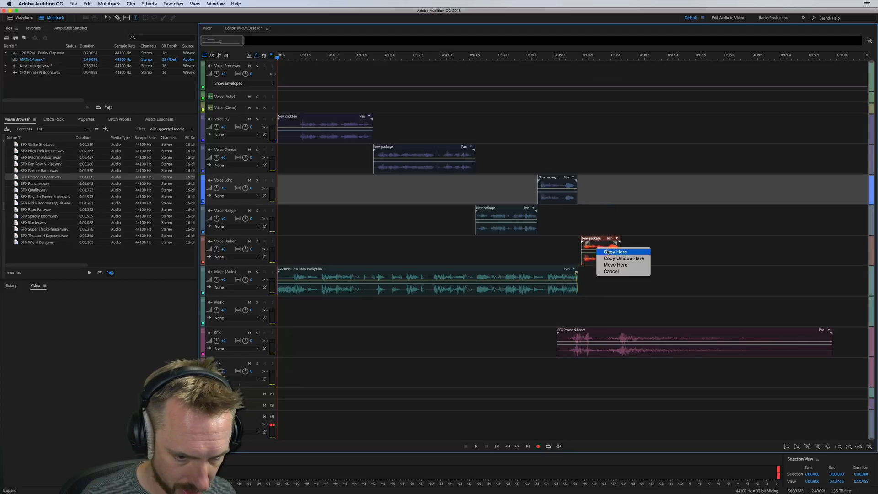
Copy the echo clip onto Voice Darken, nudge it earlier, and mix down the entire session
left_click(616, 251)
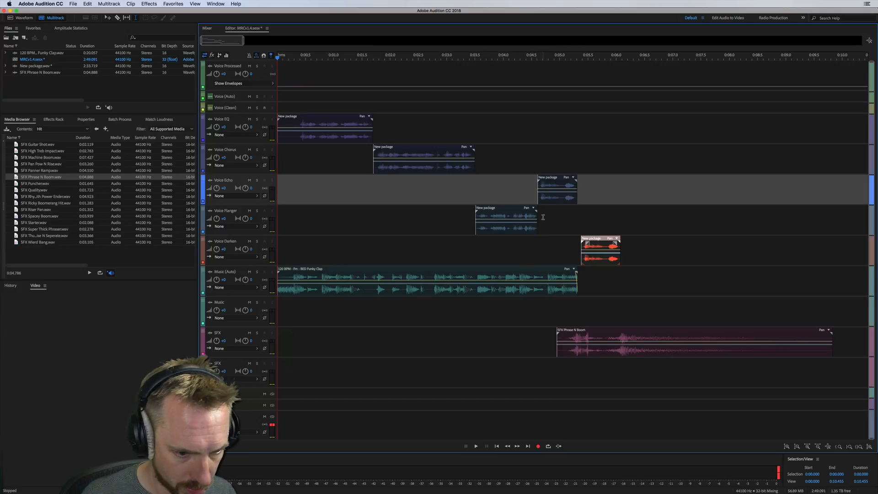
left_click(474, 446)
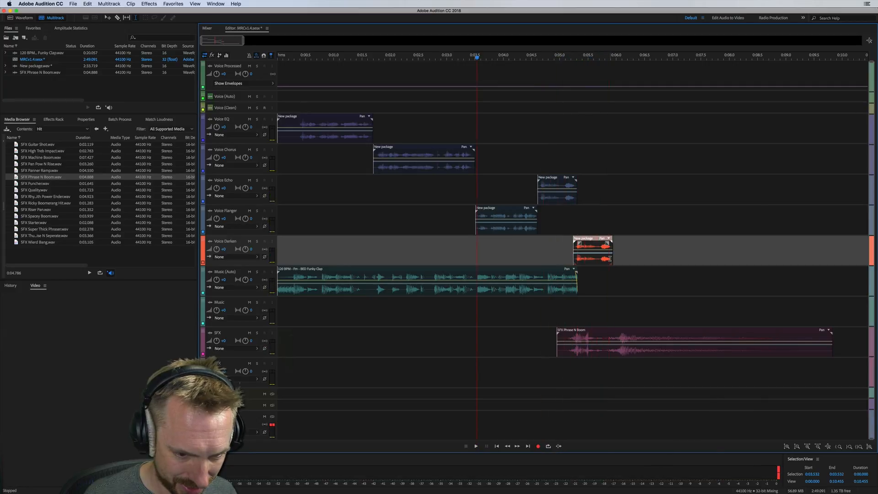
left_click(475, 446)
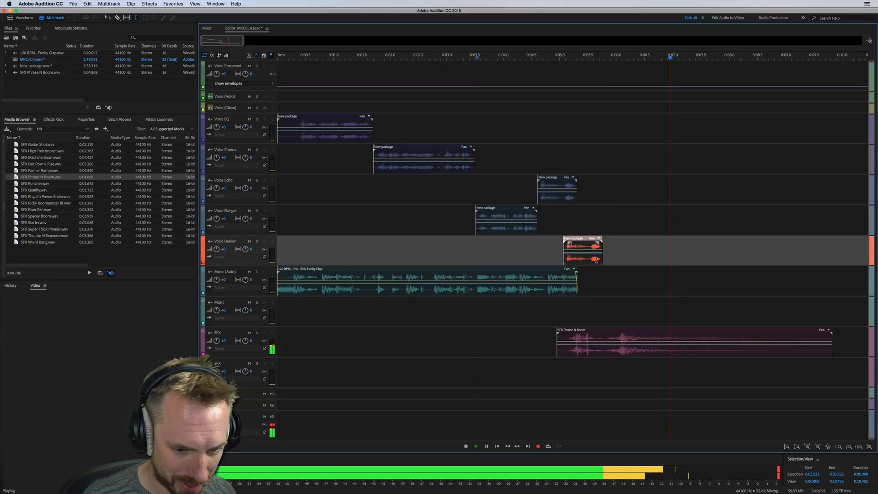
left_click(109, 4)
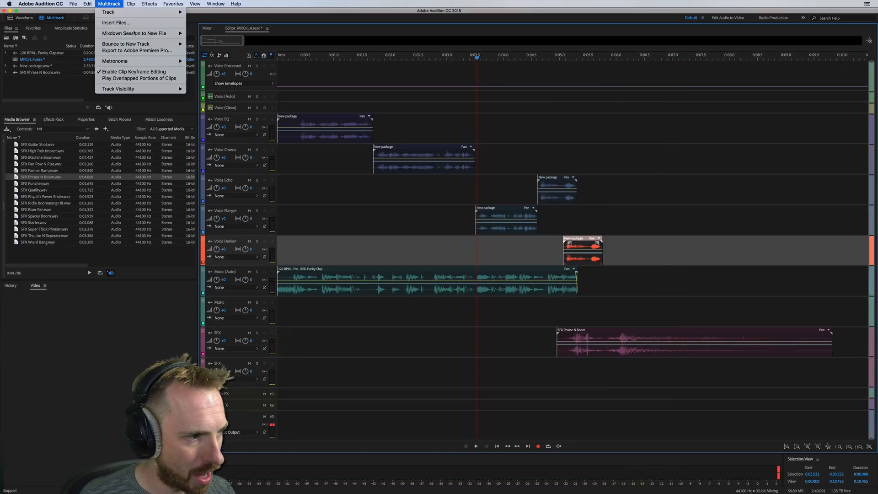
left_click(134, 33)
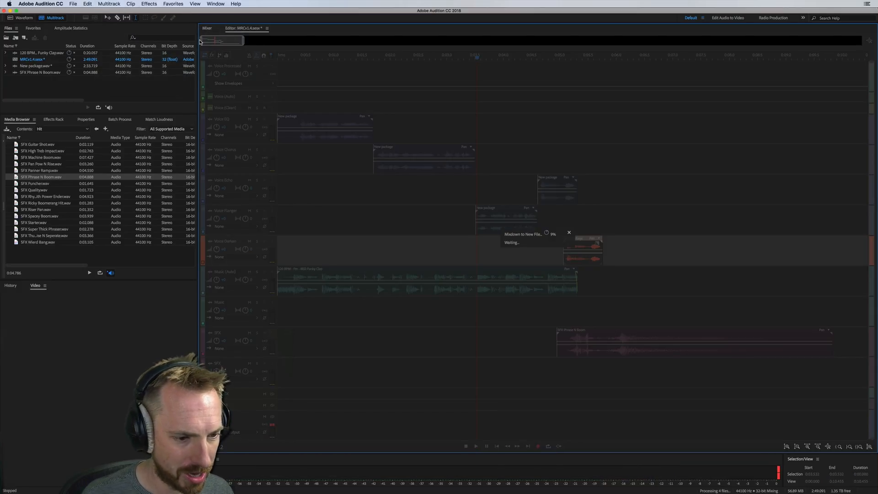